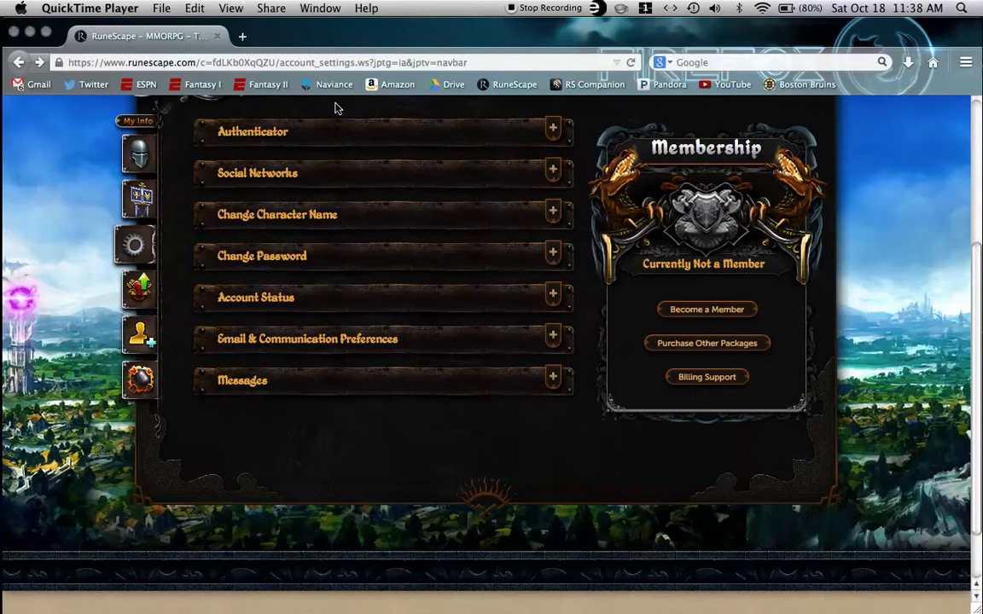
pyautogui.moveTo(405, 27)
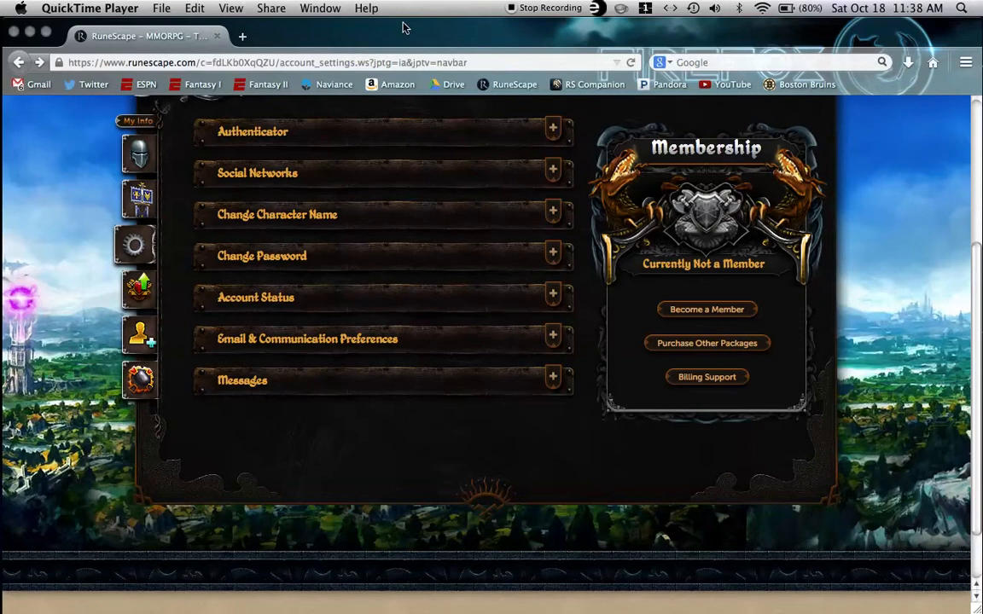
pyautogui.moveTo(361, 47)
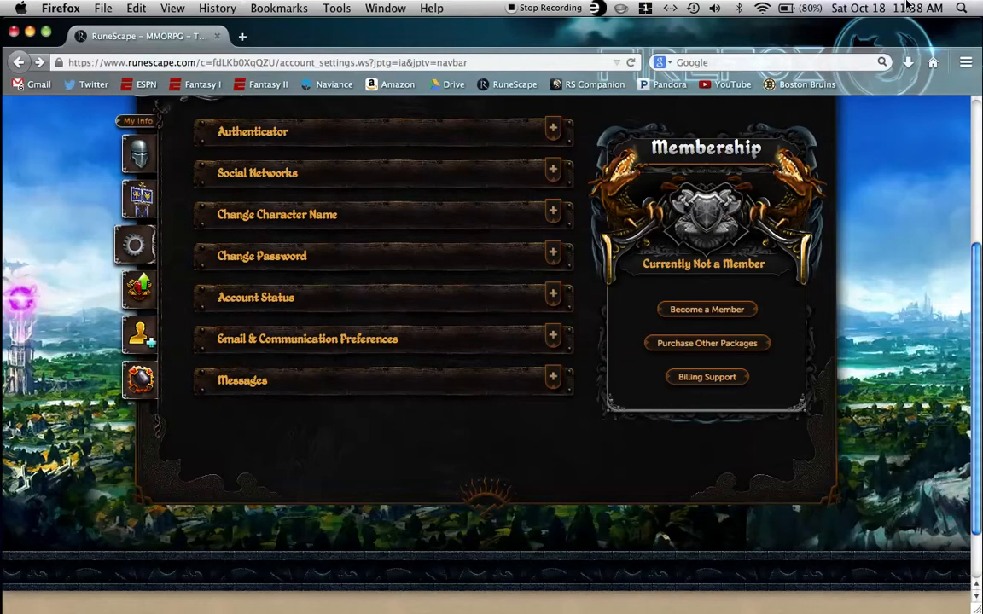
# - Open Date & Time Preferences from the menu-bar clock and move its window down
pyautogui.click(886, 7)
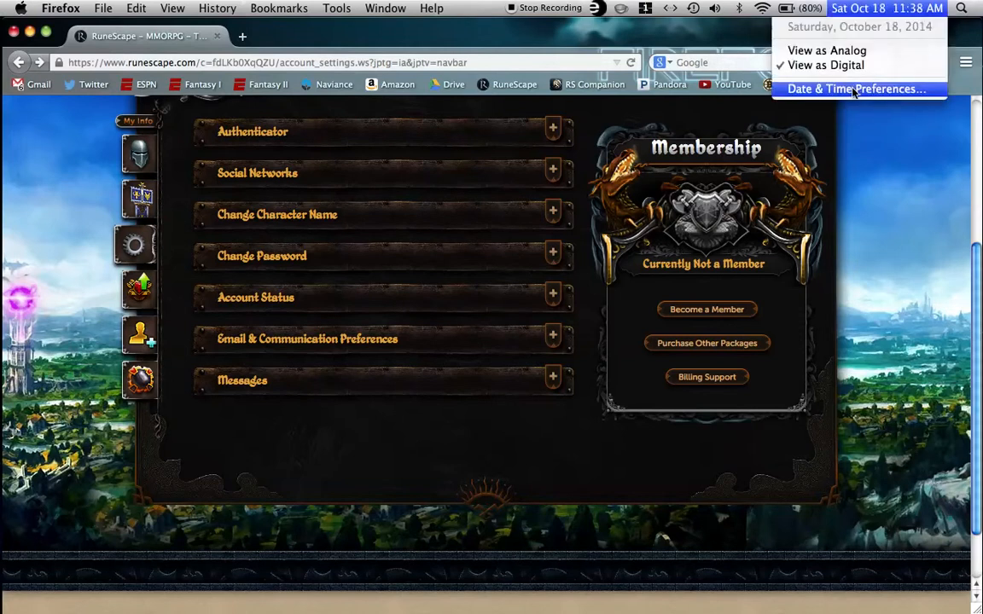
pyautogui.click(854, 89)
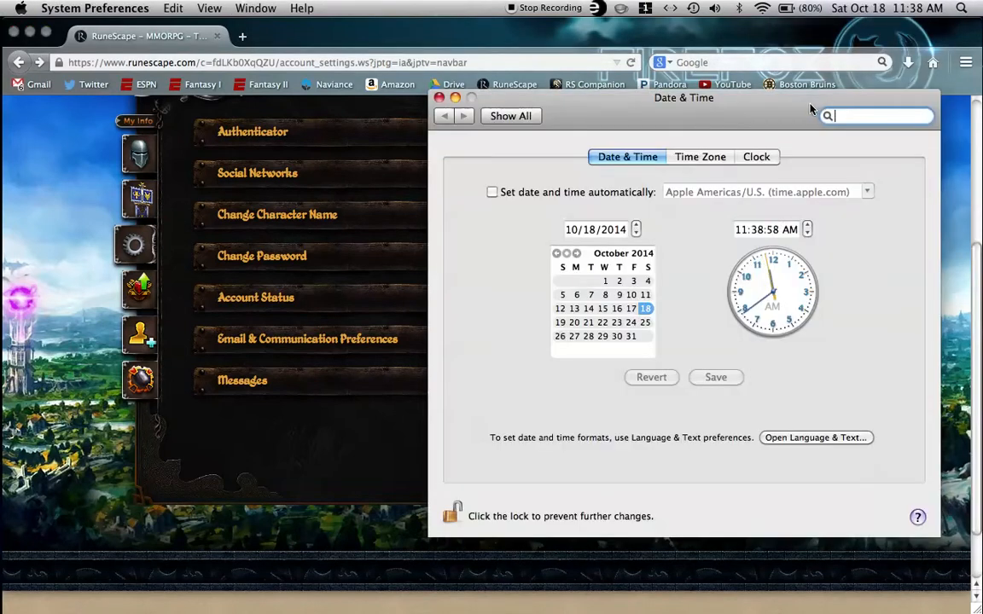
pyautogui.moveTo(683, 97); pyautogui.dragTo(637, 158)
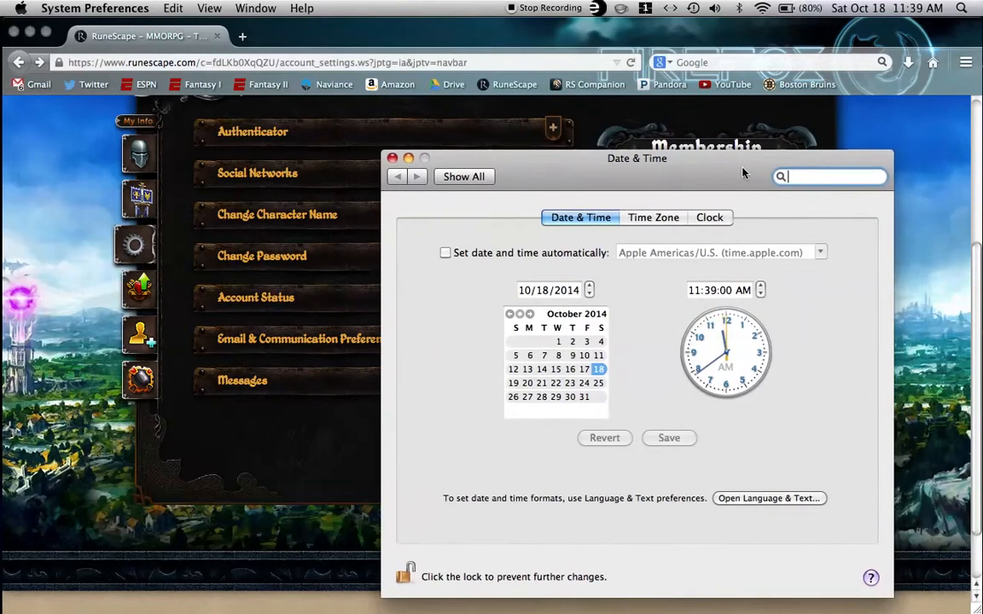
pyautogui.moveTo(636, 158); pyautogui.dragTo(427, 124)
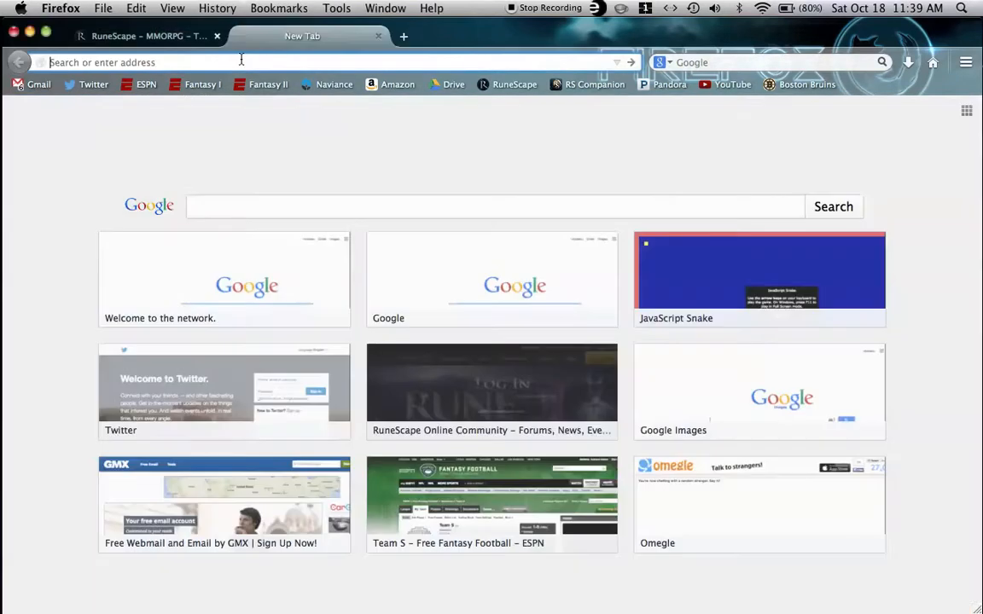
# - Go to timeanddate.com and open its World Clock page
pyautogui.write('timeanddate.com/worldclock/')
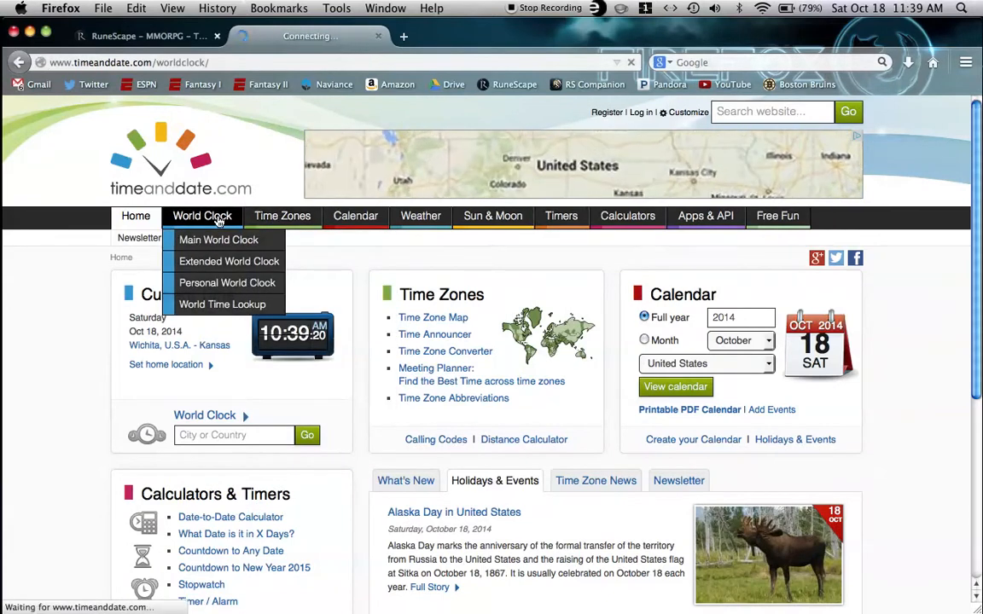
pyautogui.click(218, 240)
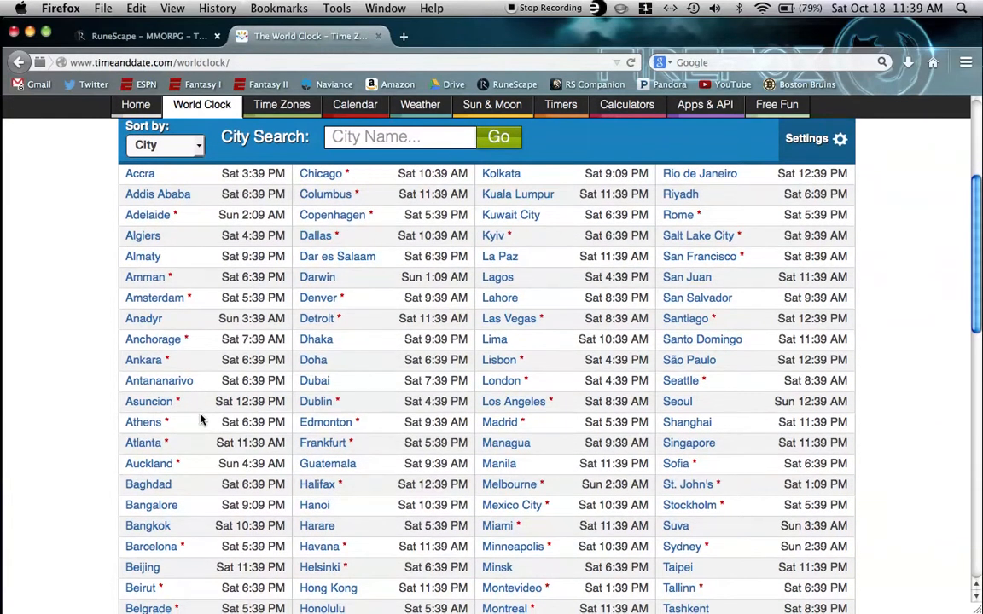
pyautogui.moveTo(32, 445)
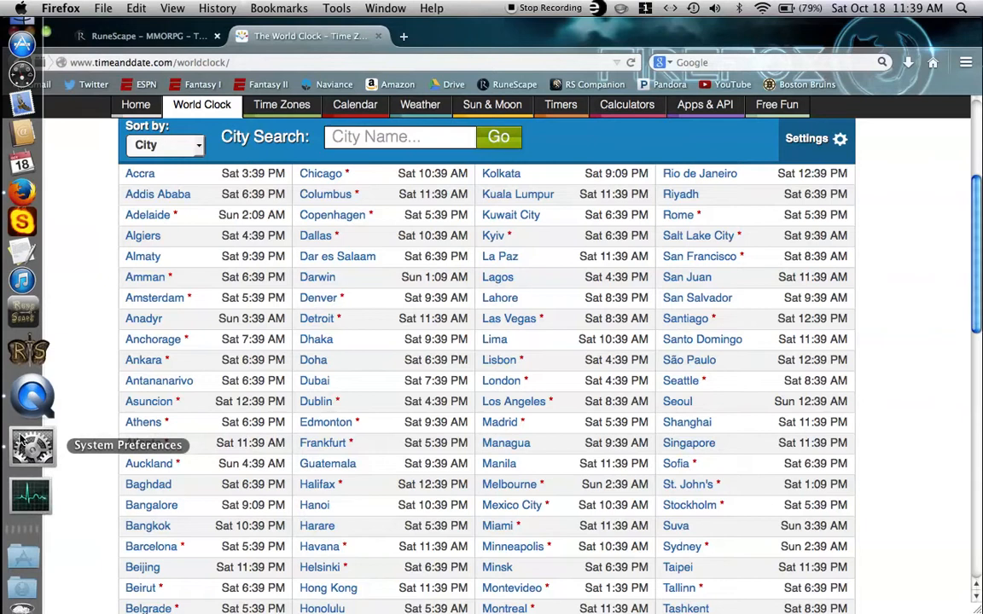
pyautogui.click(31, 444)
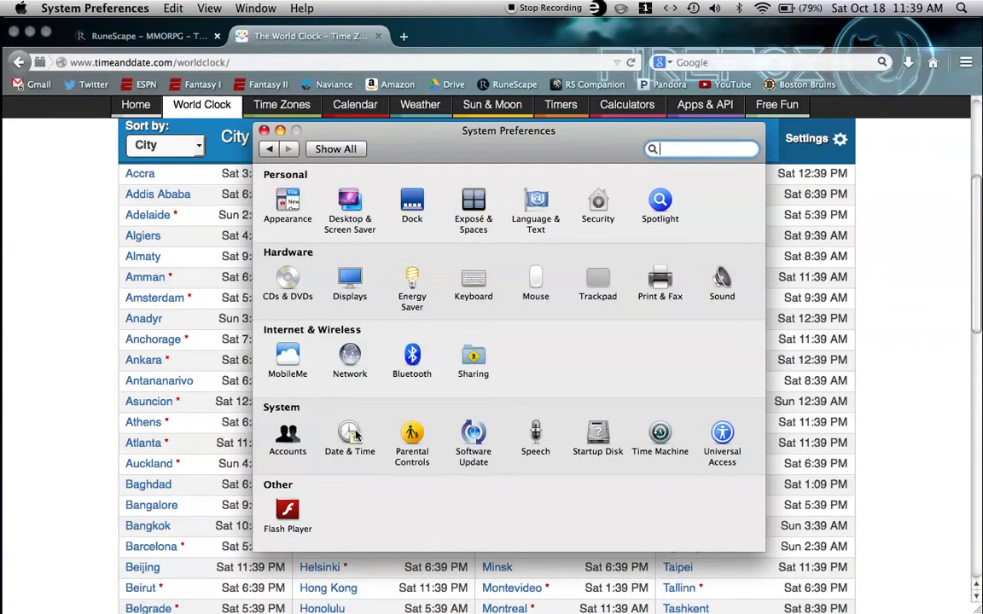
pyautogui.click(349, 435)
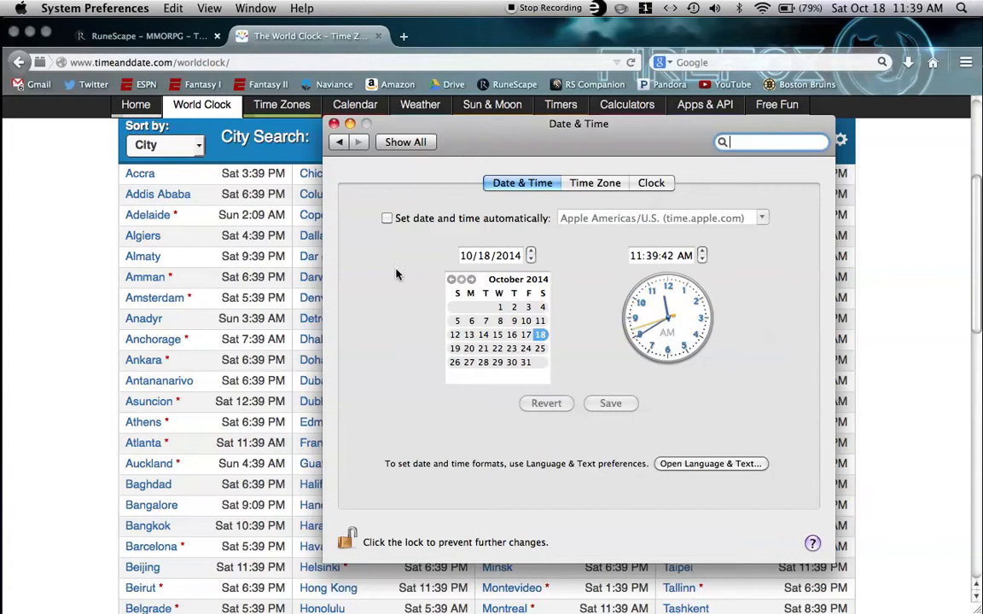
pyautogui.moveTo(358, 166)
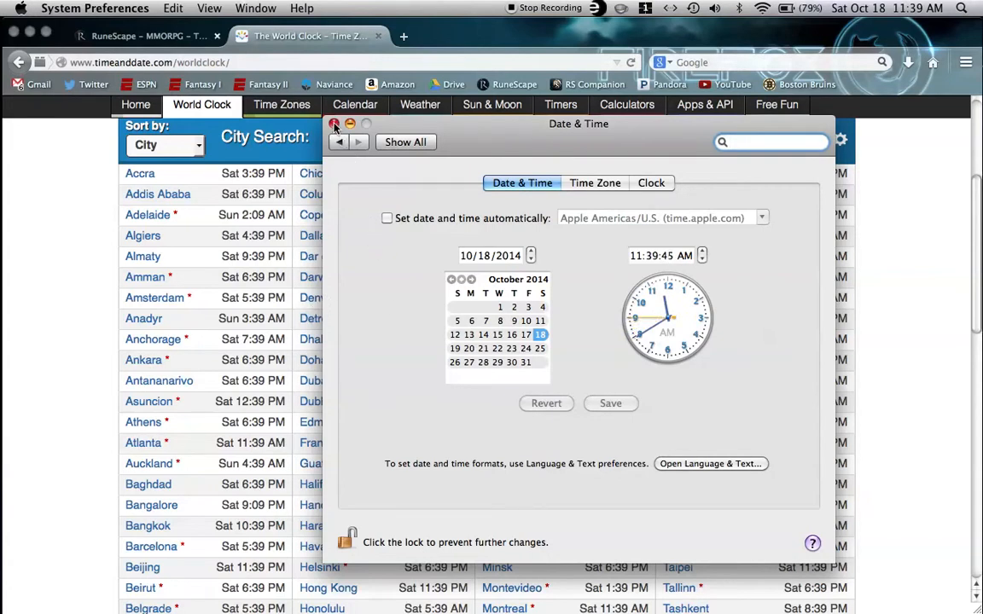
pyautogui.click(333, 124)
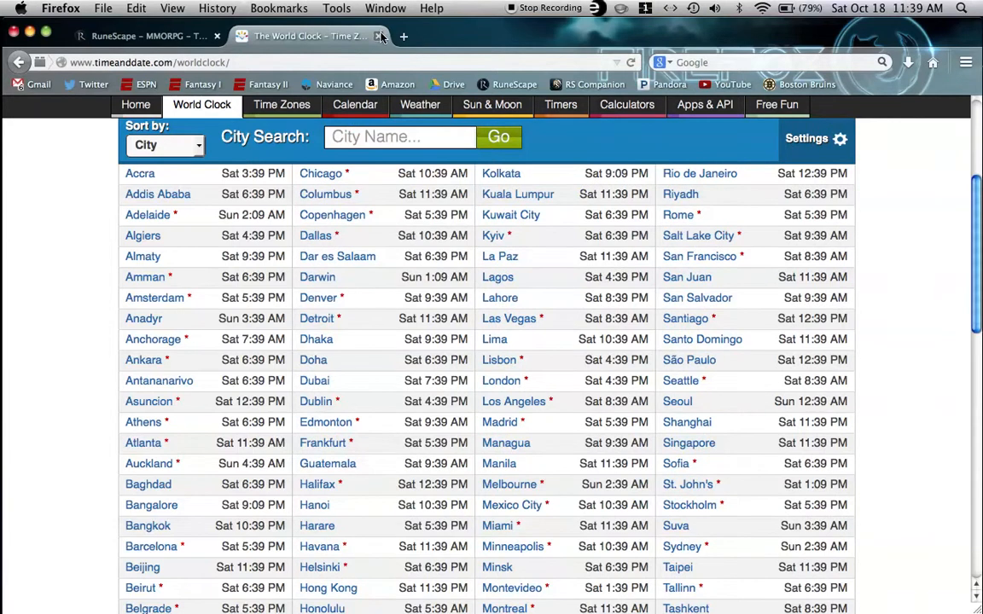
# - Close the world clock tab, expand the Authenticator section and choose Enable Now
pyautogui.click(381, 35)
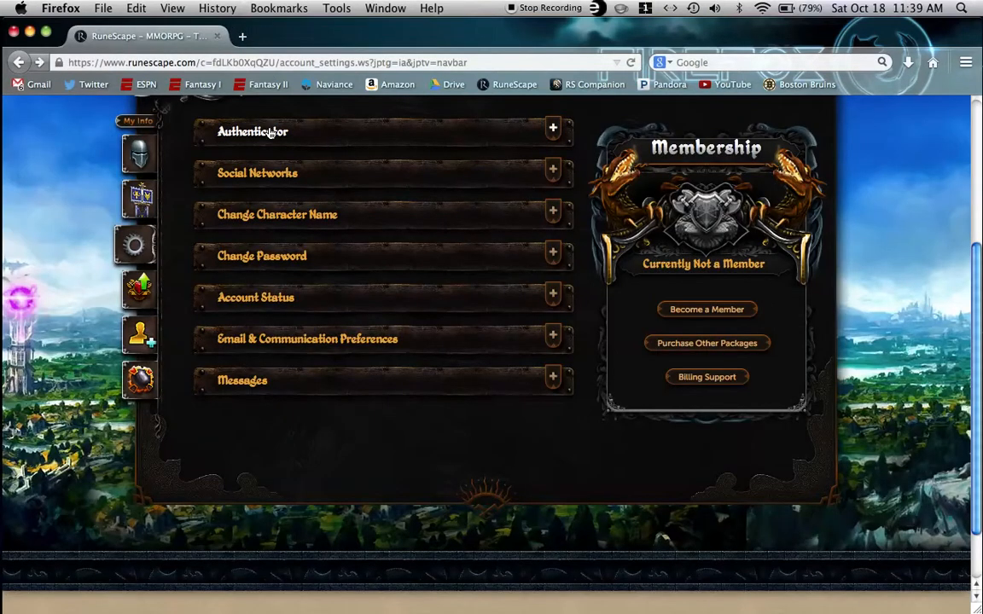
pyautogui.click(553, 128)
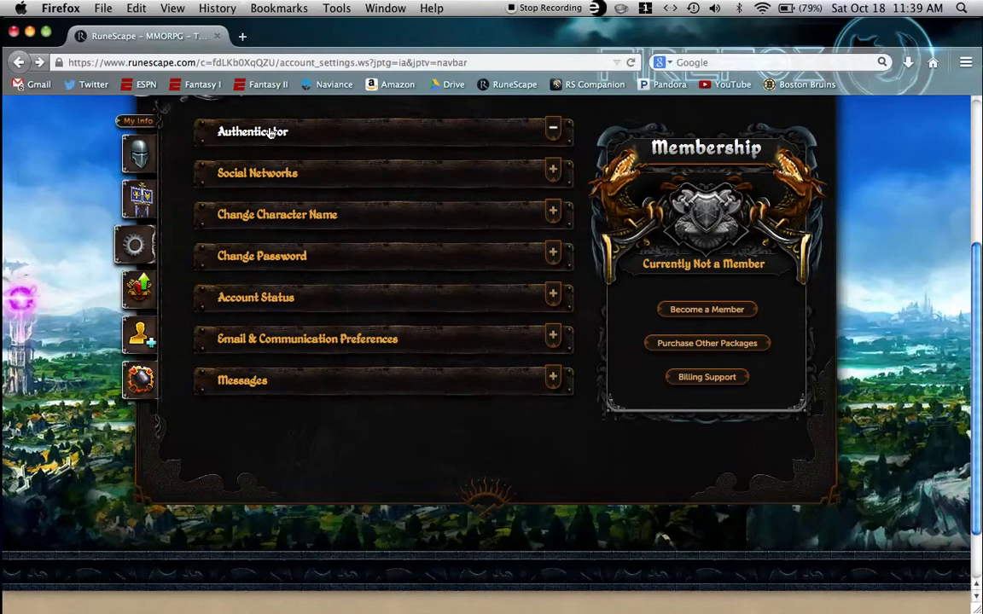
pyautogui.click(384, 132)
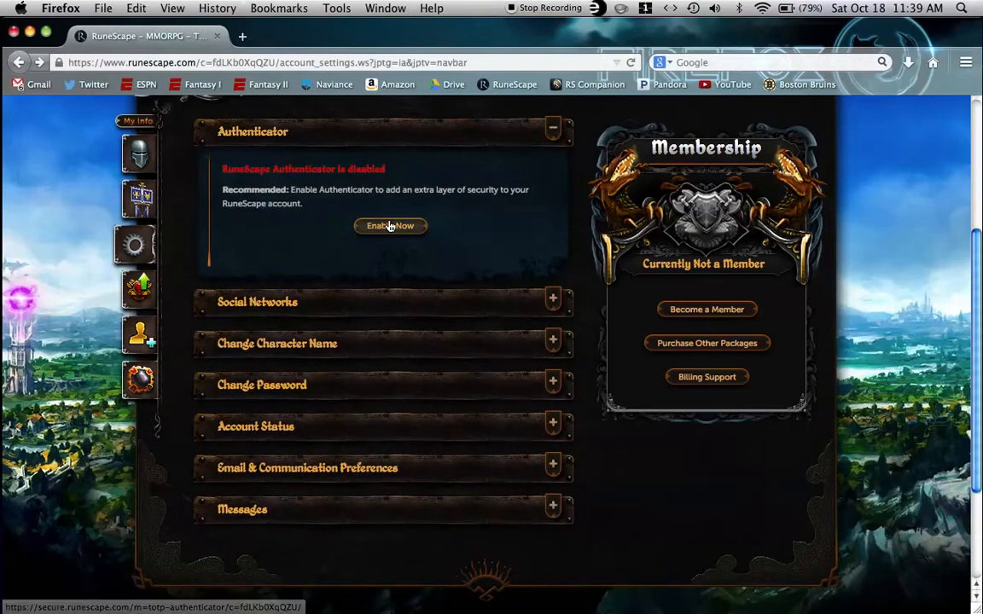
pyautogui.click(390, 225)
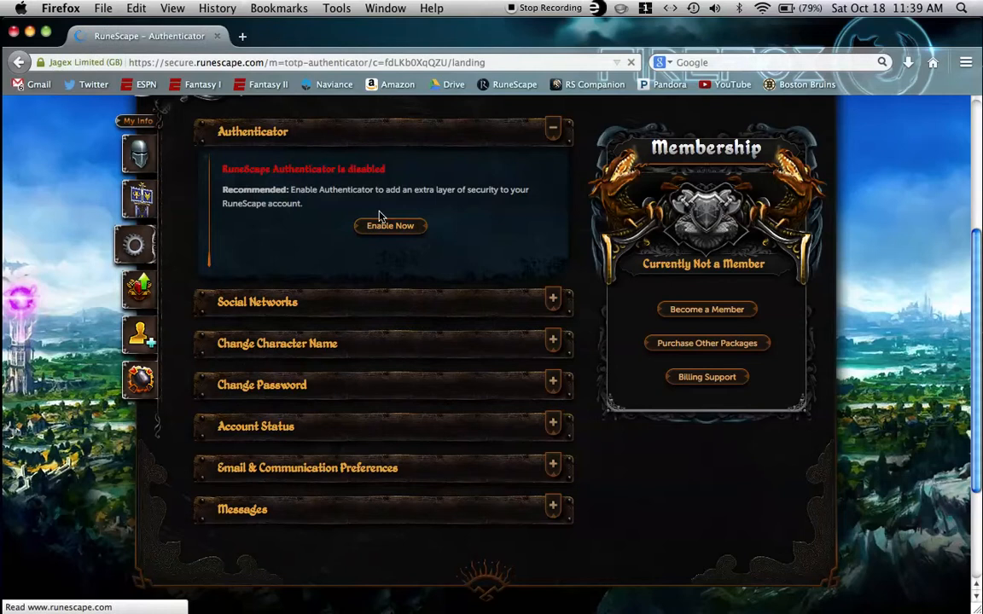
pyautogui.click(390, 225)
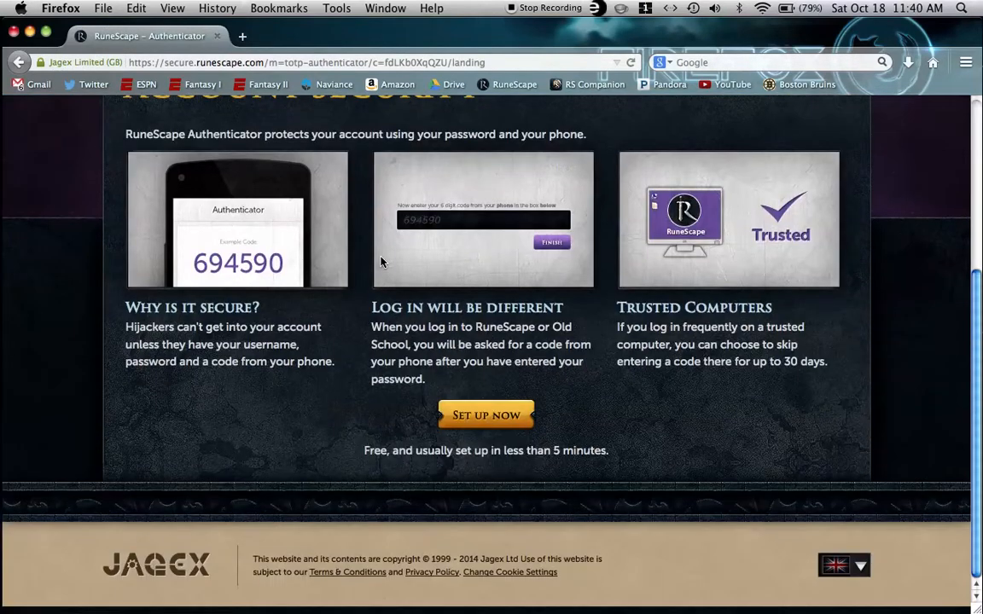
# - Start Authenticator setup and scroll down to the Step 2 QR code
pyautogui.click(487, 416)
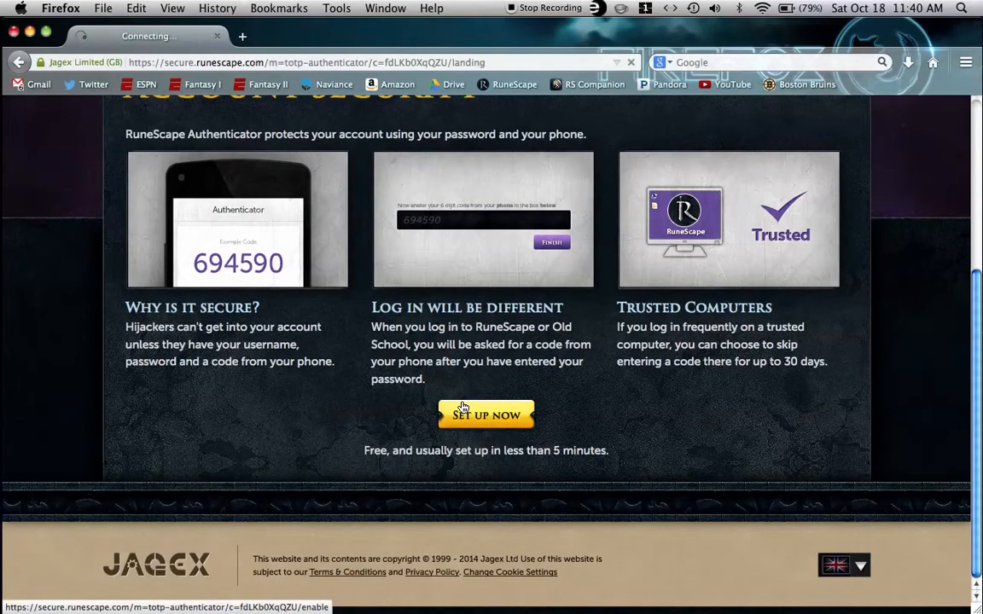
pyautogui.click(486, 416)
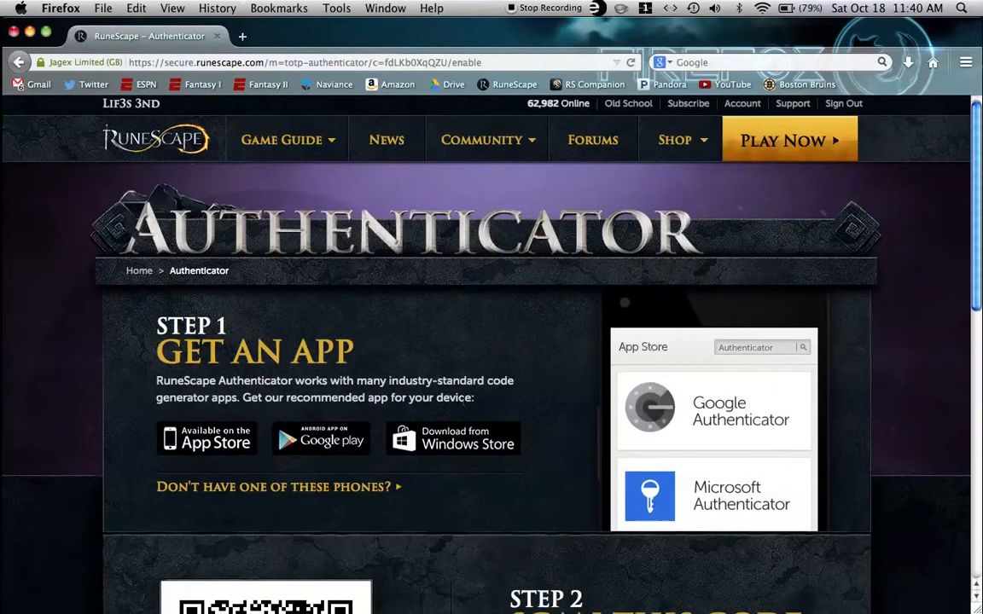
pyautogui.scroll(-3)
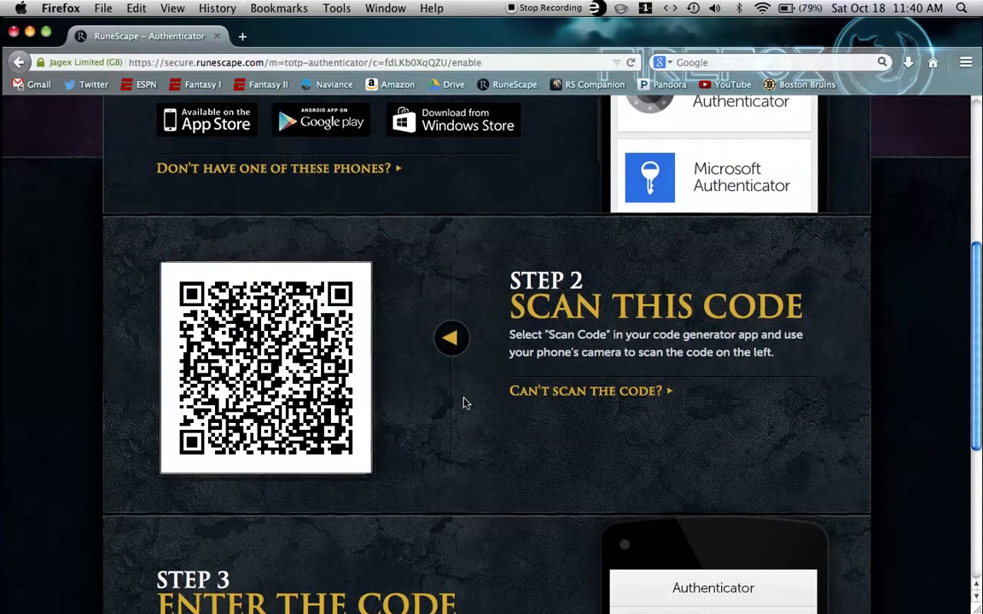
pyautogui.scroll(-3)
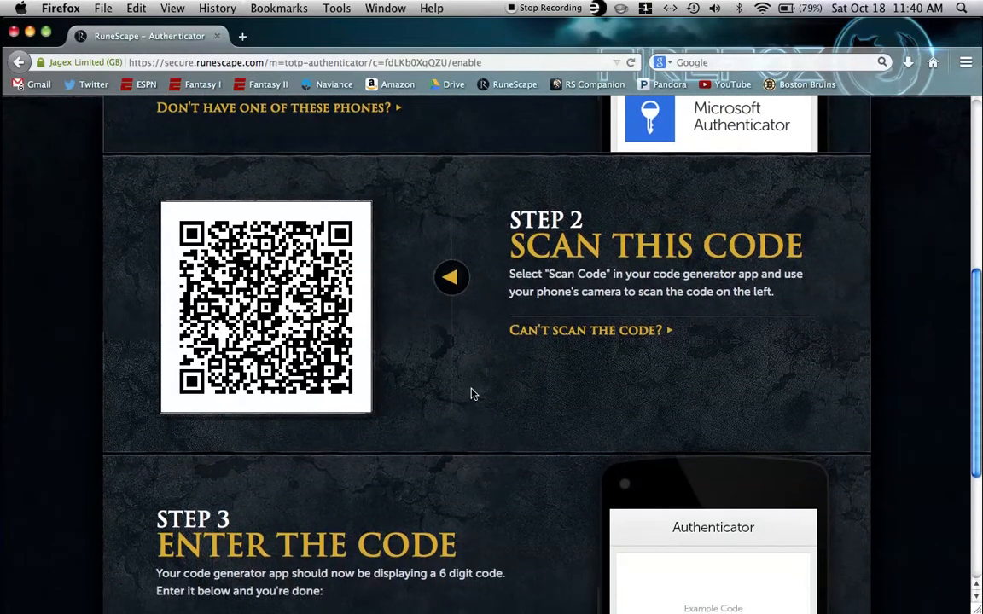
# - Search Google for 'Gauth' in a new tab
pyautogui.click(586, 330)
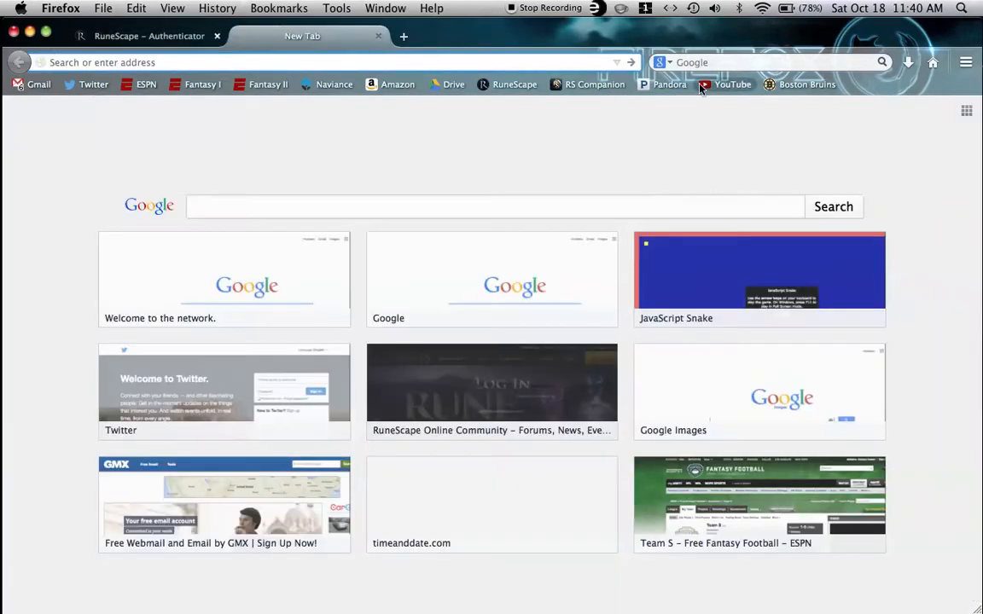
pyautogui.write('Gauth')
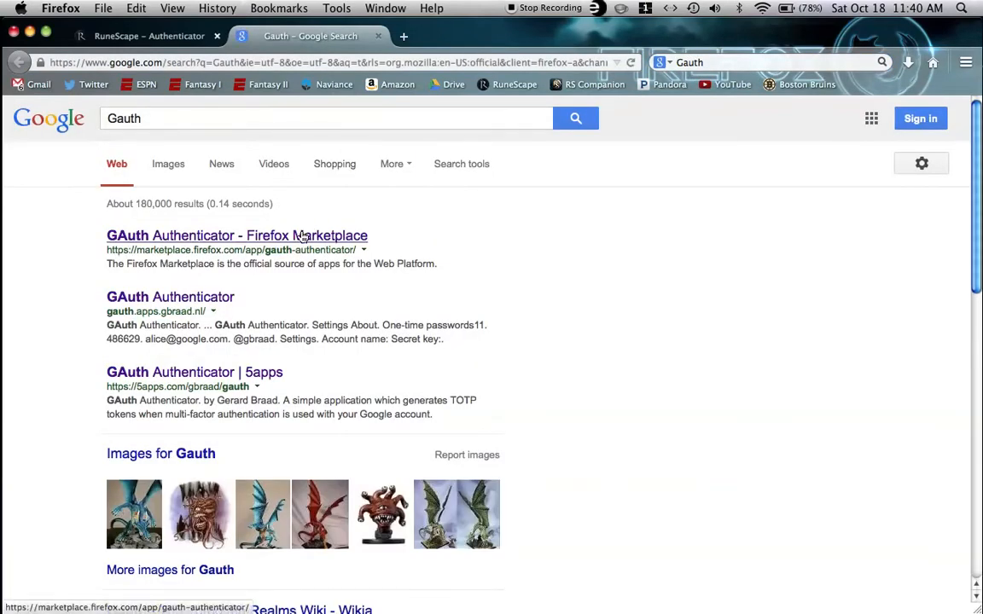
pyautogui.moveTo(170, 297)
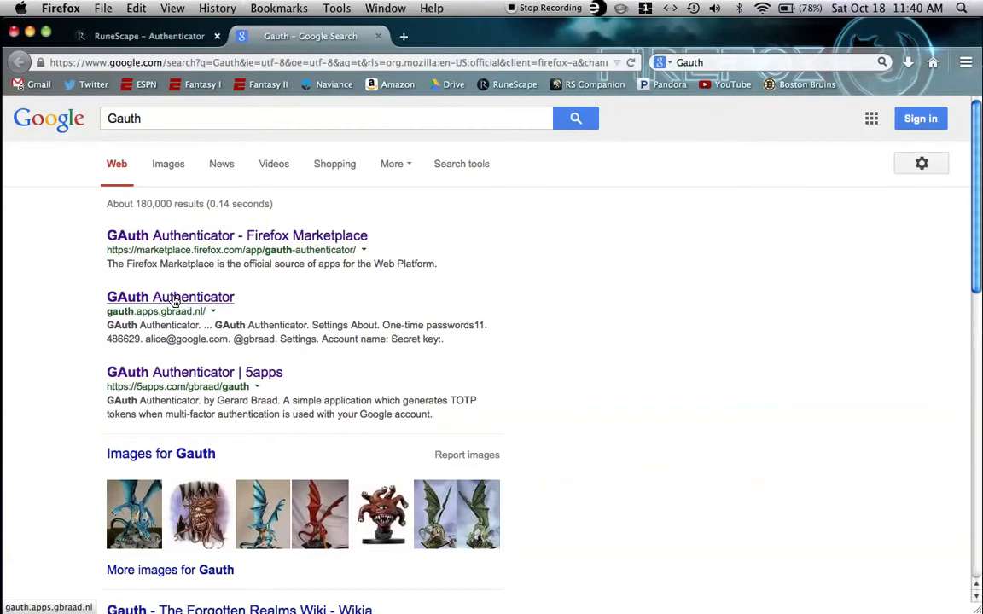
# - Open the GAuth web app, name a new account 'RuneScape', then return to the RuneScape tab
pyautogui.click(170, 296)
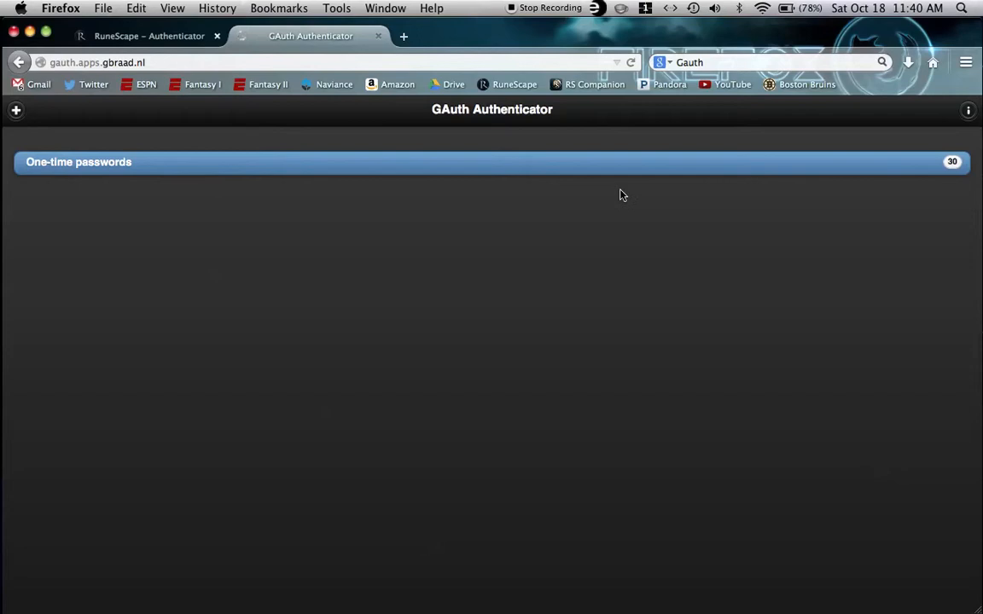
pyautogui.moveTo(15, 111)
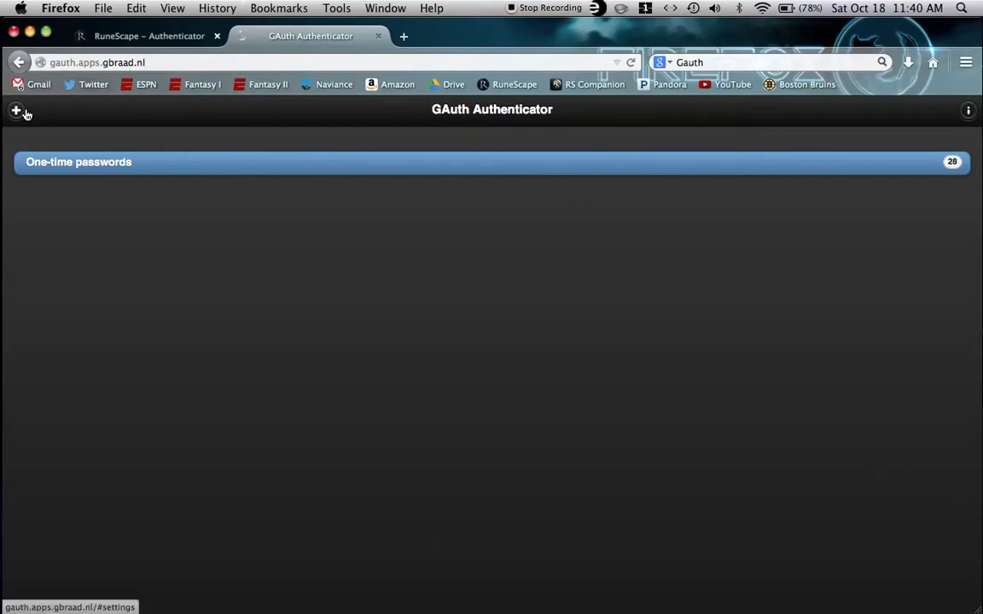
pyautogui.click(15, 111)
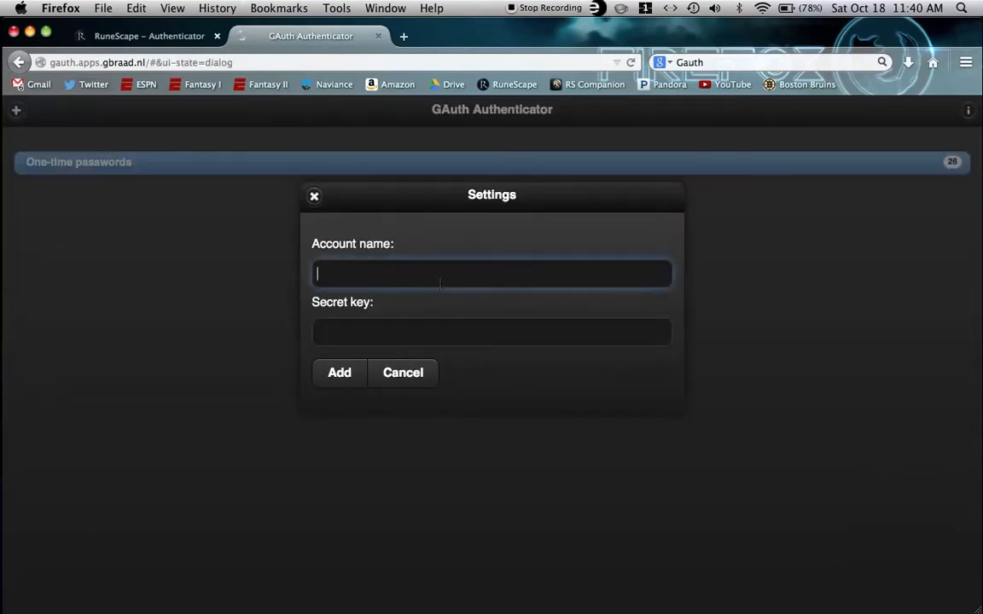
pyautogui.write('RuneScape')
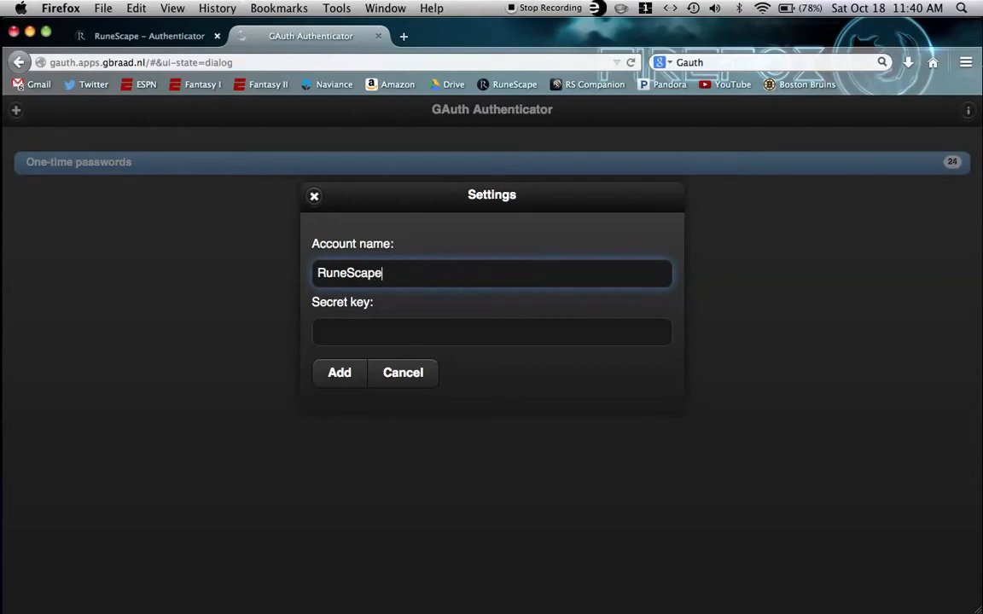
pyautogui.click(491, 332)
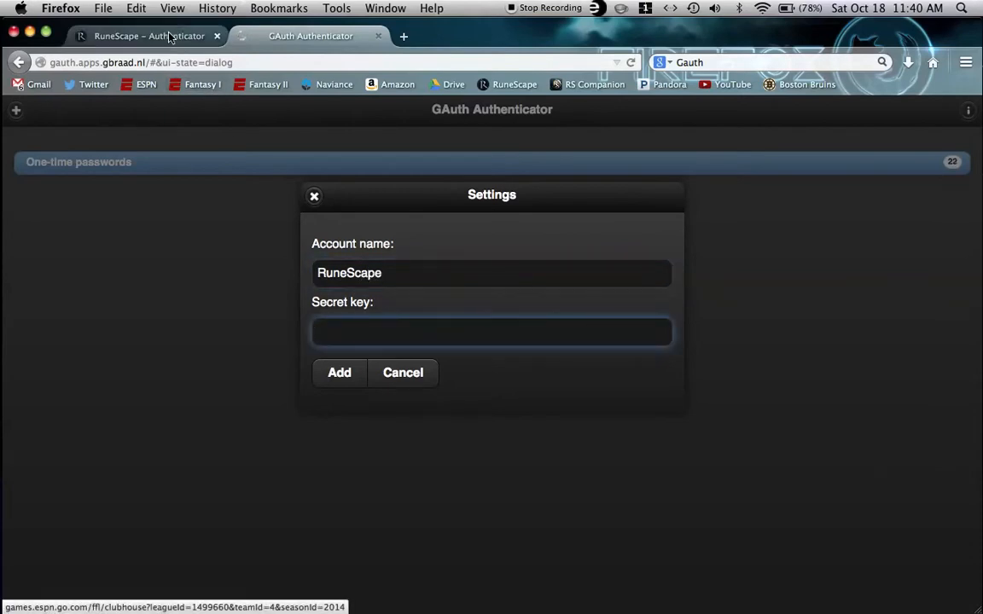
pyautogui.click(149, 35)
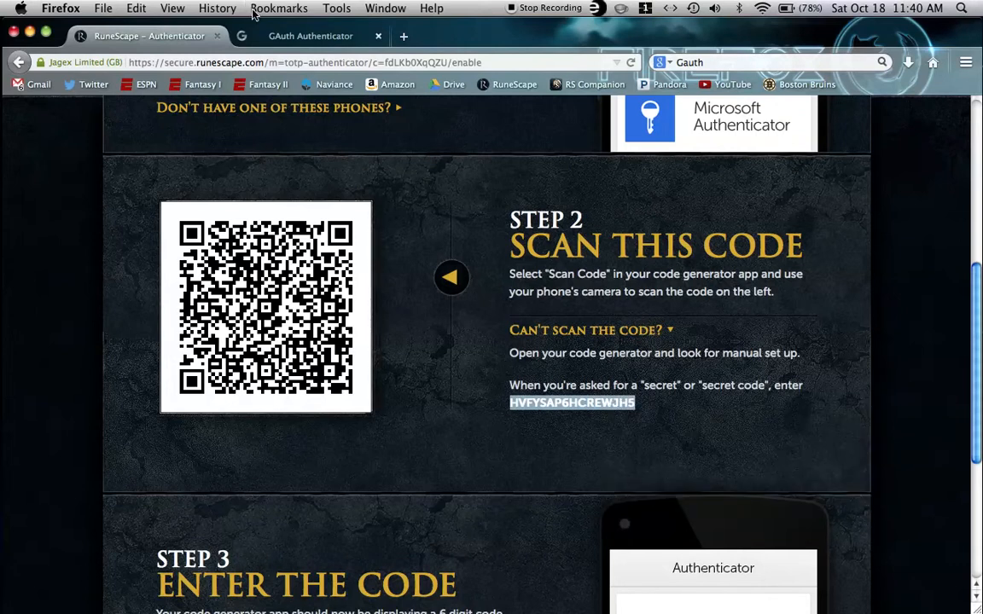
# - Add the RuneScape secret key in GAuth so it shows a one-time password
pyautogui.click(309, 36)
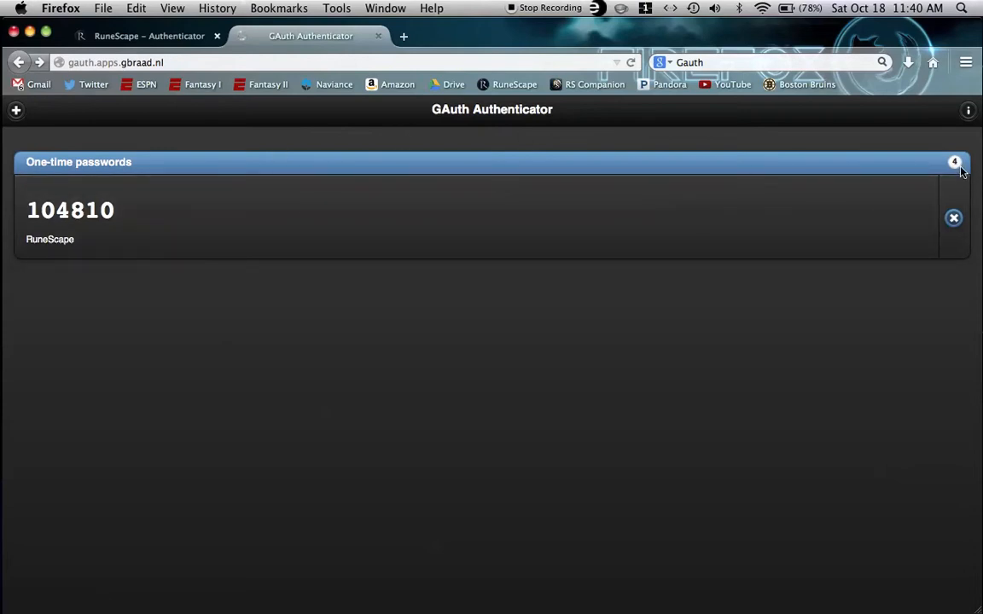
pyautogui.moveTo(361, 117)
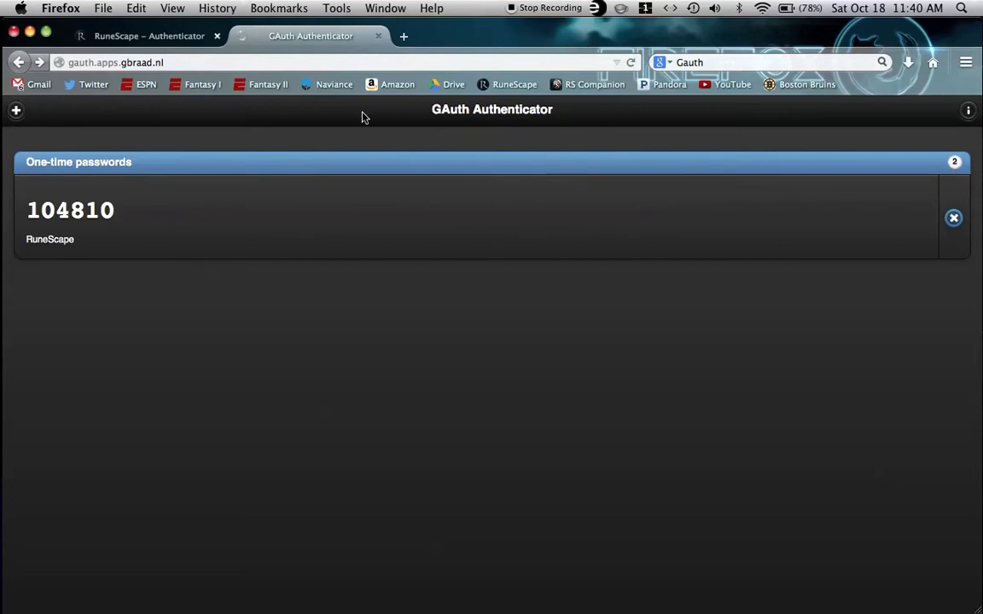
pyautogui.moveTo(149, 36)
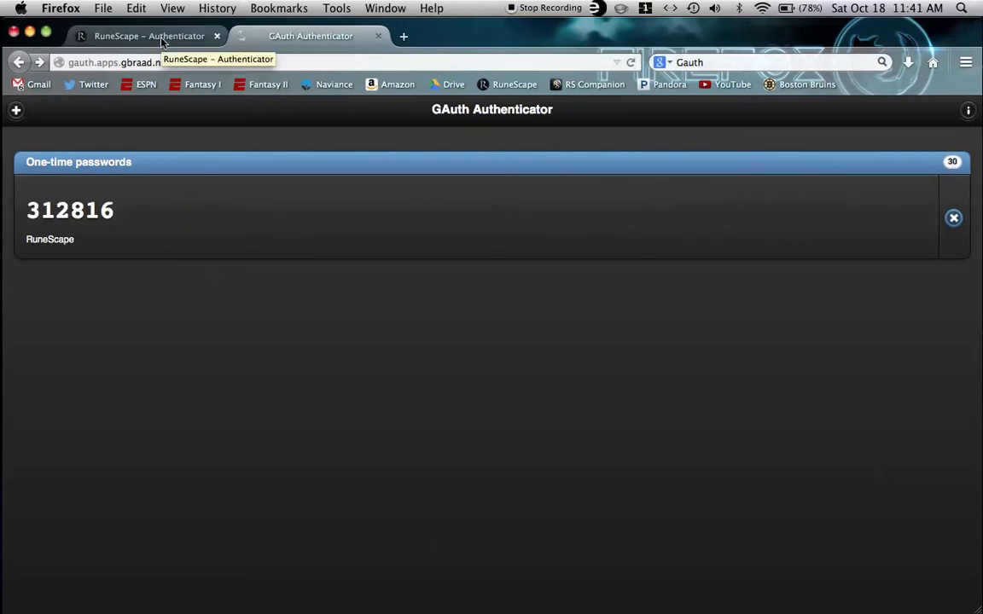
pyautogui.click(150, 36)
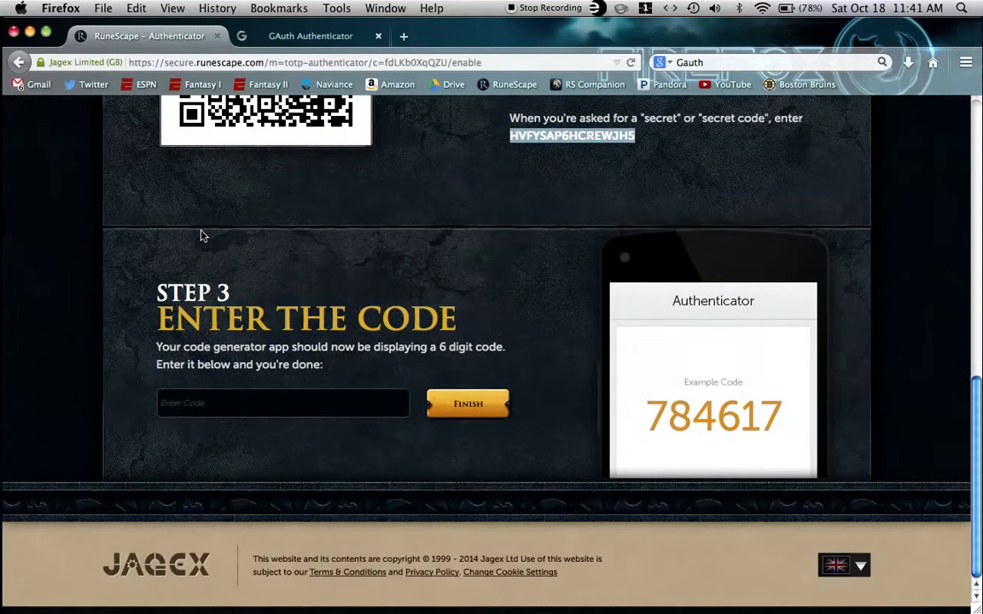
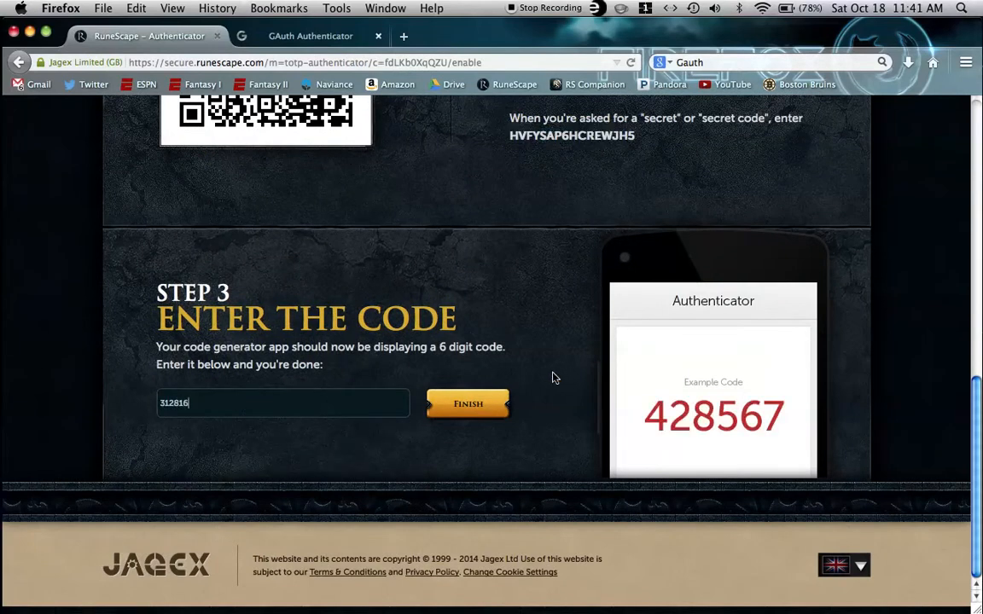
pyautogui.click(467, 403)
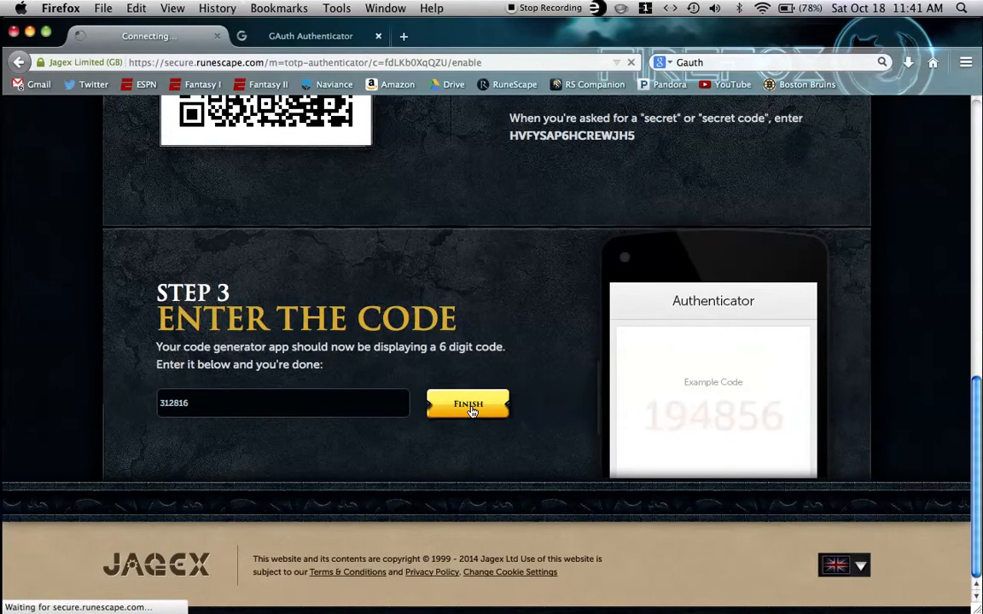
pyautogui.click(467, 402)
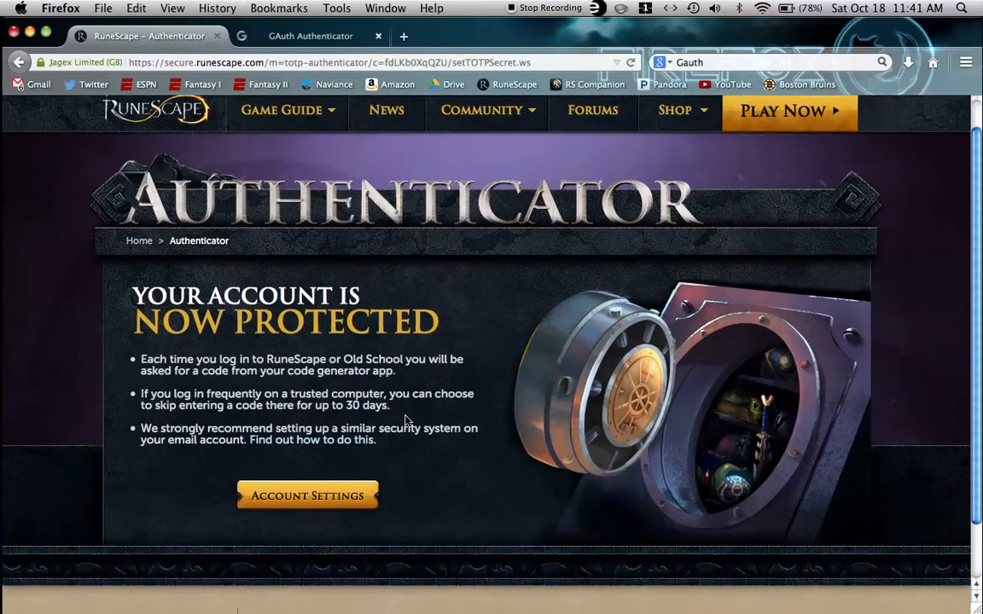
pyautogui.click(310, 36)
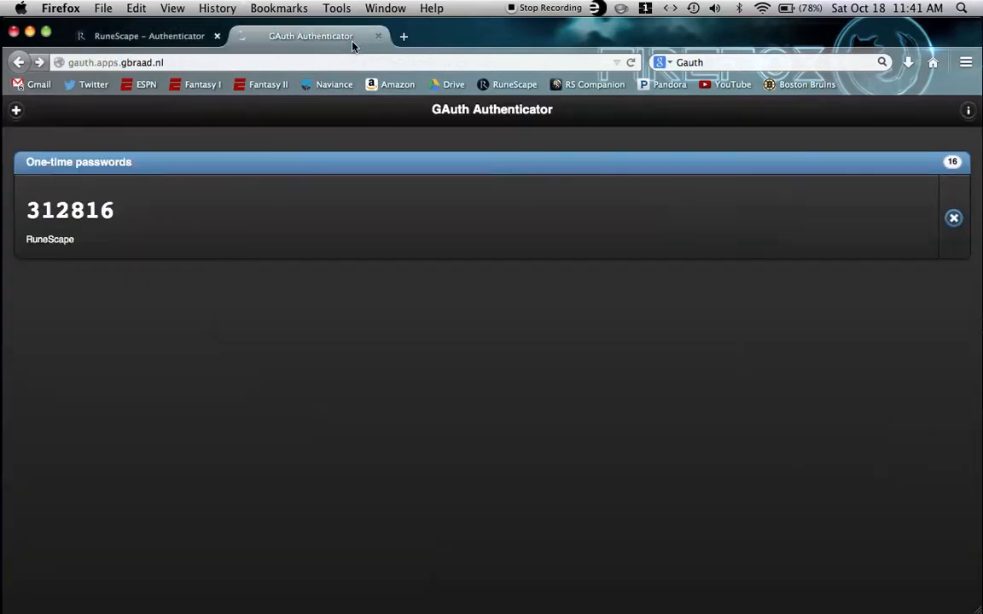
pyautogui.moveTo(379, 36)
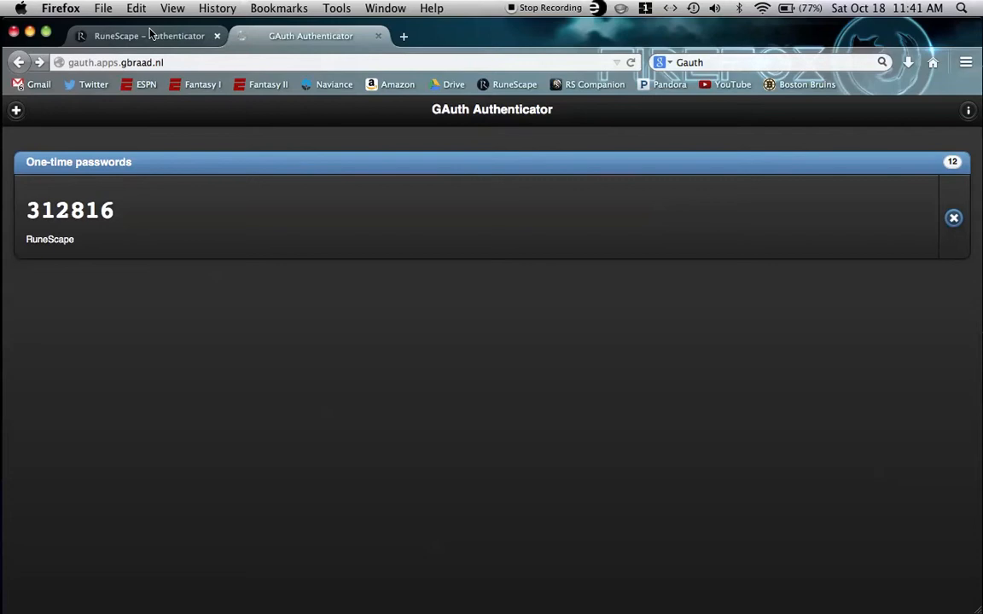
# - Check the GAuth code and end on RuneScape's 'account is now protected' page
pyautogui.click(145, 36)
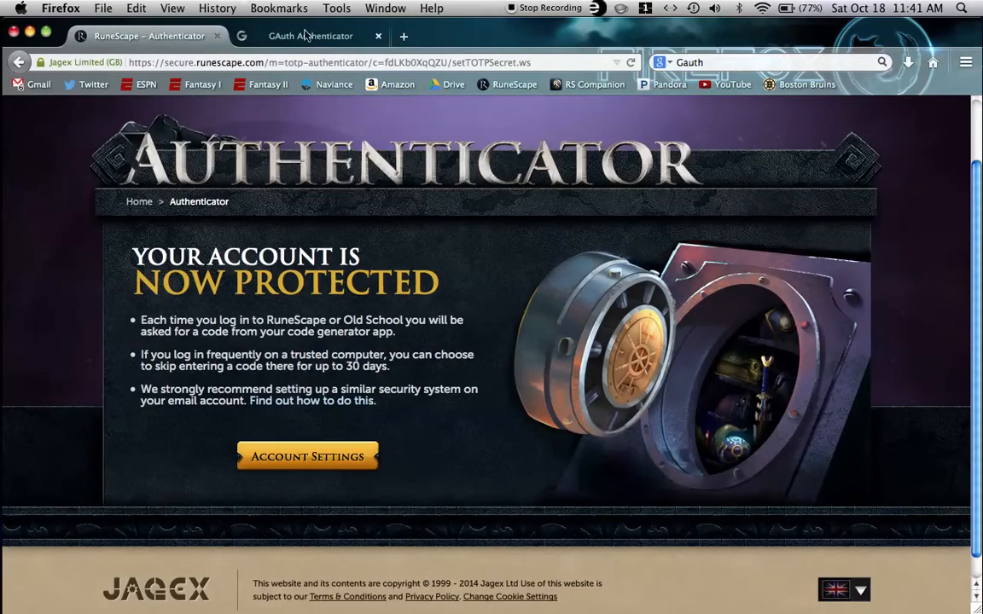
pyautogui.click(309, 36)
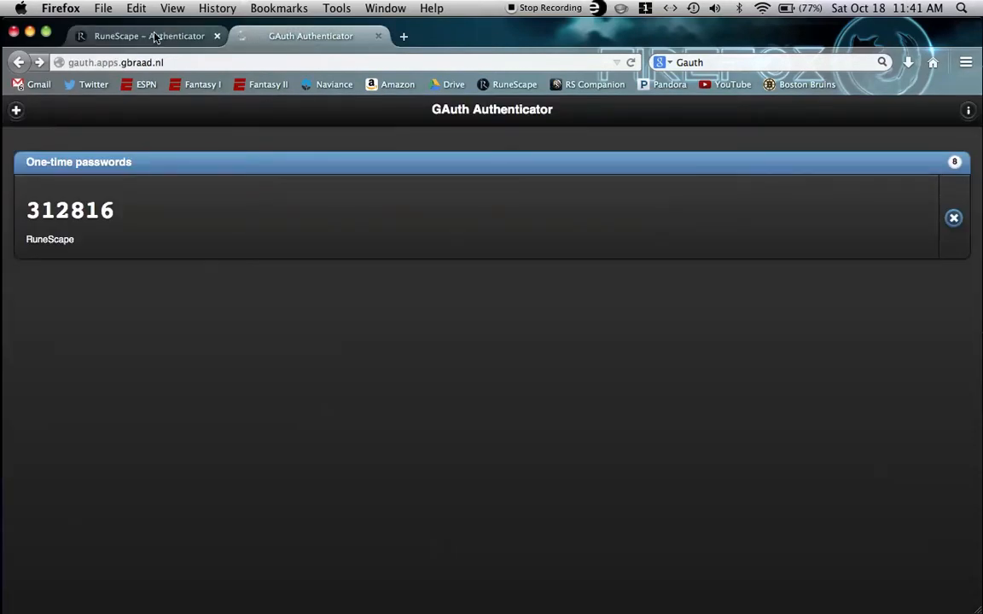
pyautogui.click(149, 36)
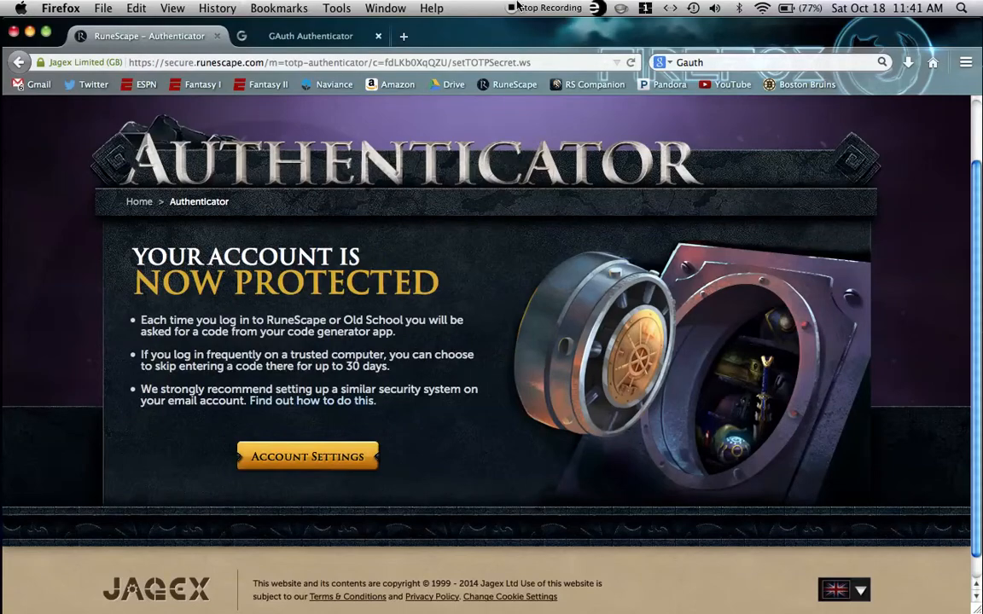